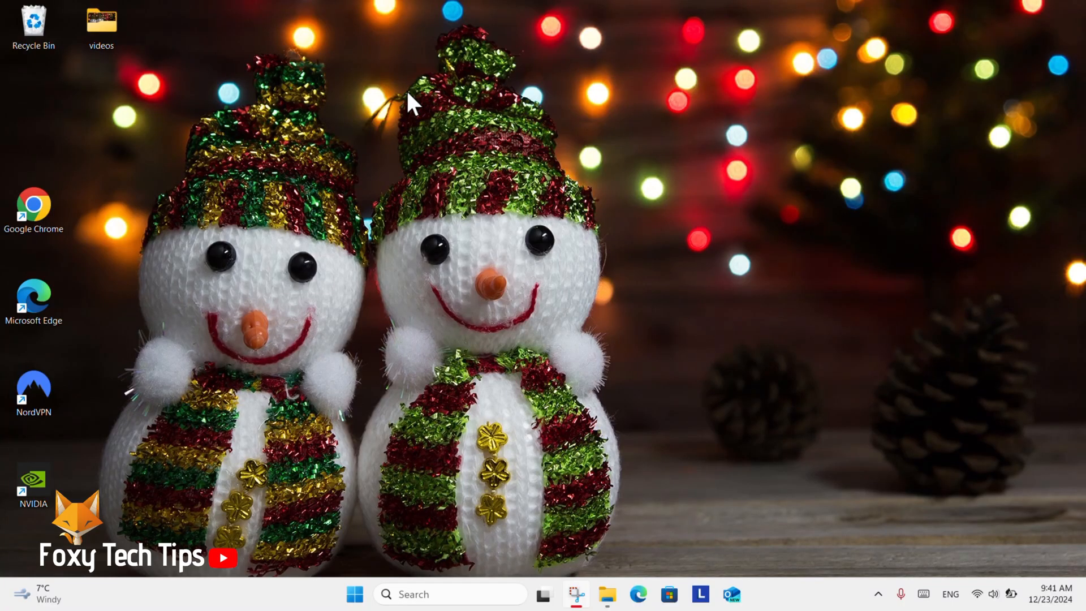
mouse_move(419, 215)
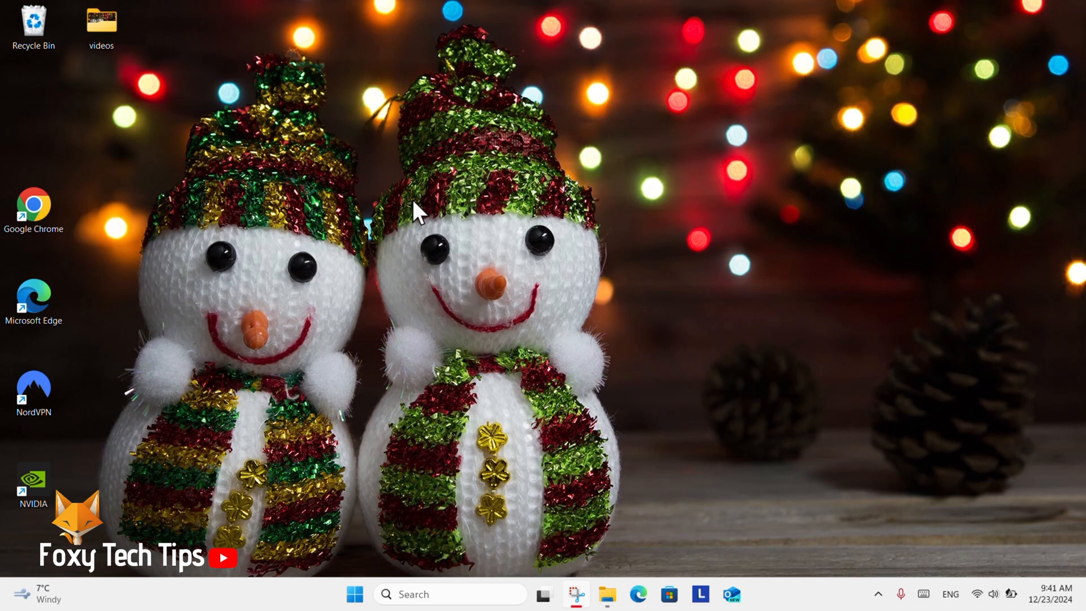
mouse_move(502, 216)
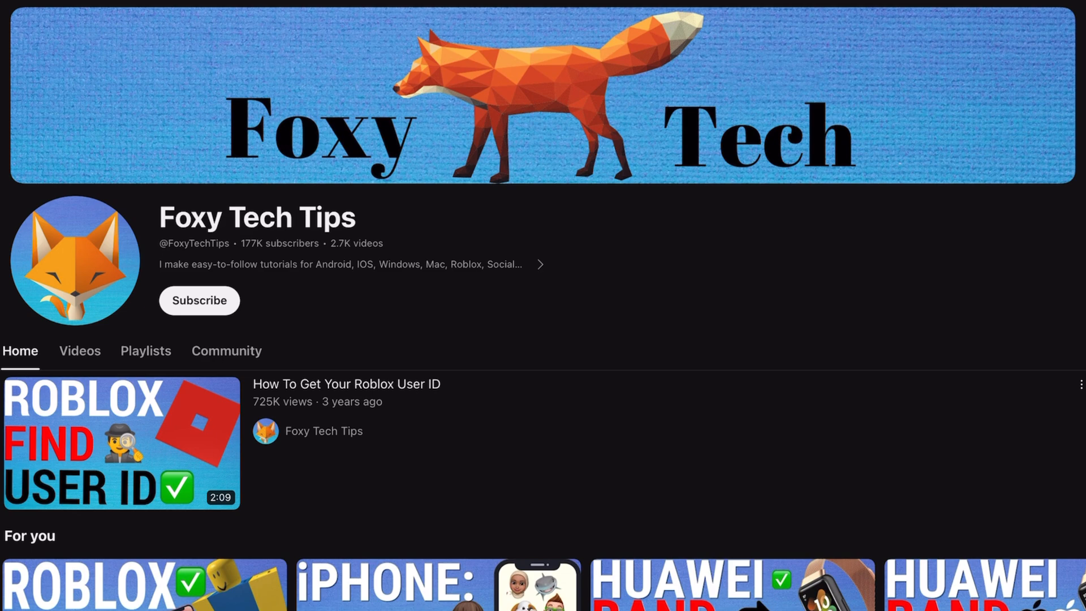
Reach Taskbar settings from the taskbar's right-click menu.
scroll("down", 3)
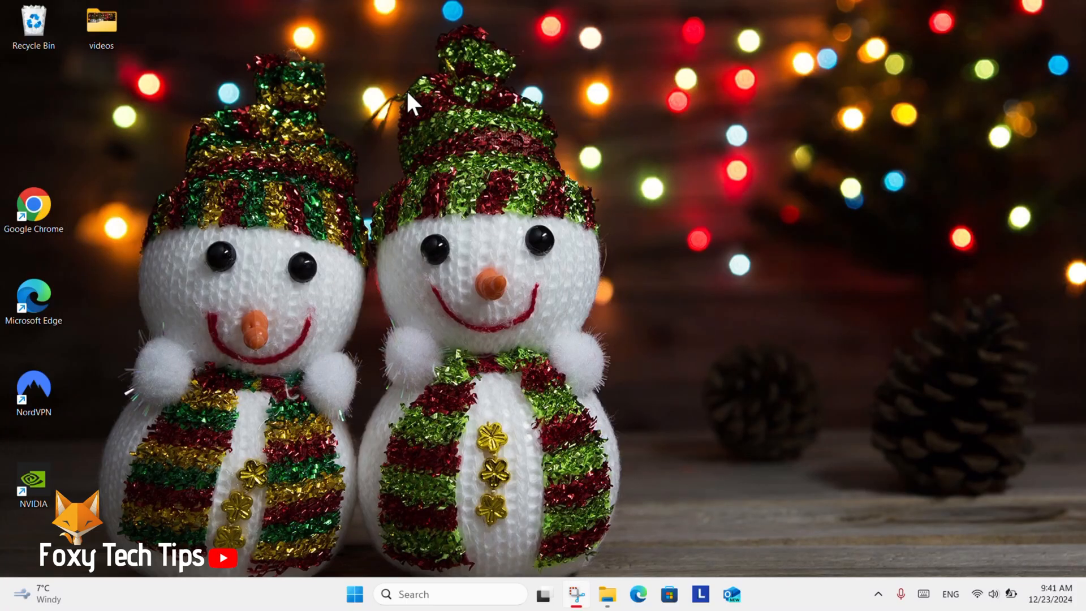
mouse_move(419, 212)
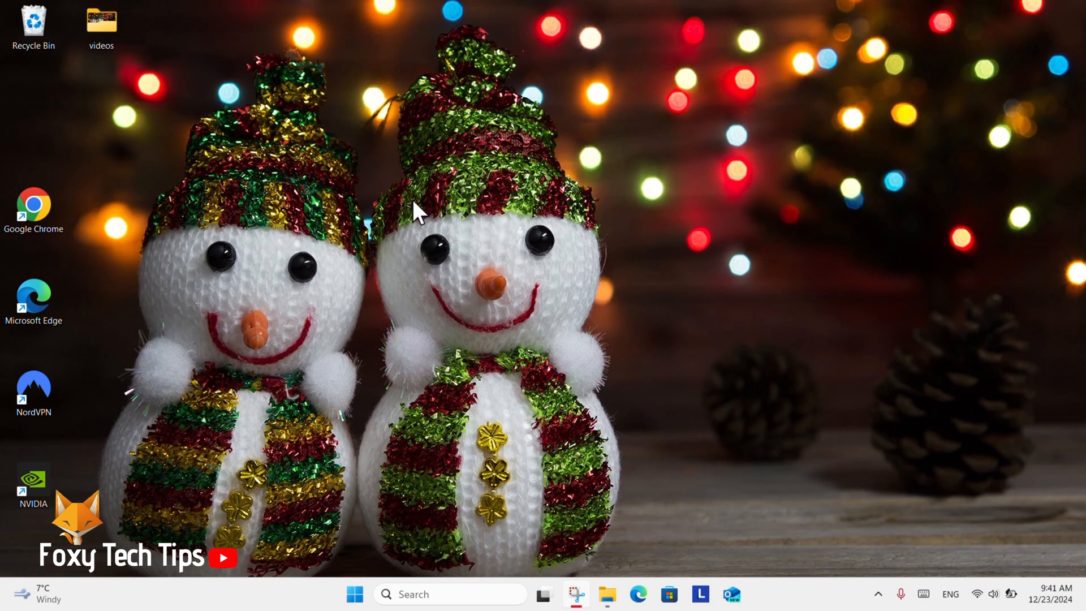
mouse_move(502, 218)
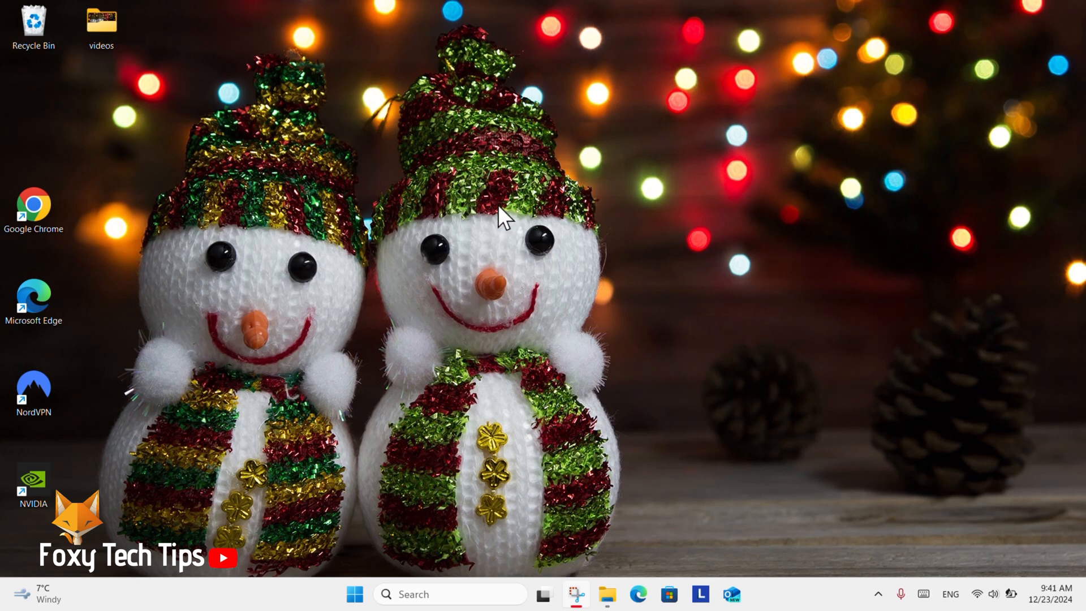
mouse_move(455, 419)
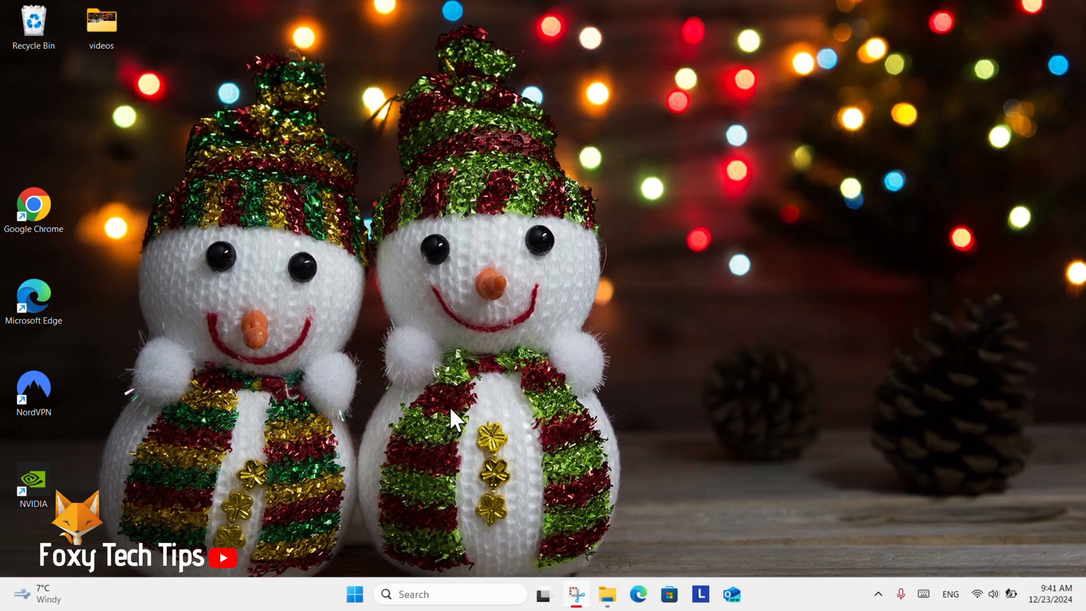
mouse_move(291, 597)
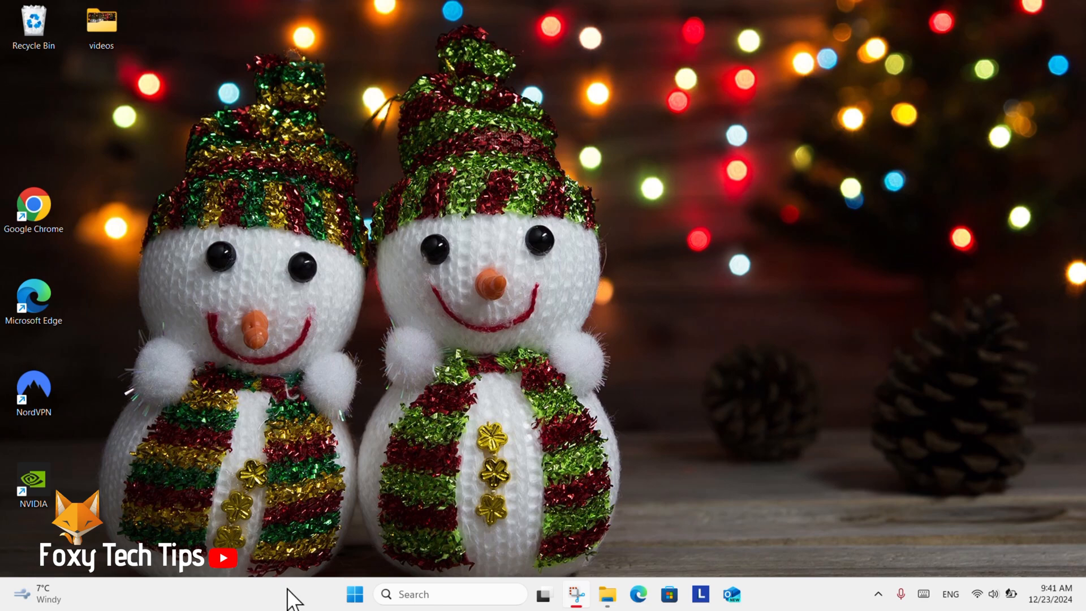
right_click(291, 597)
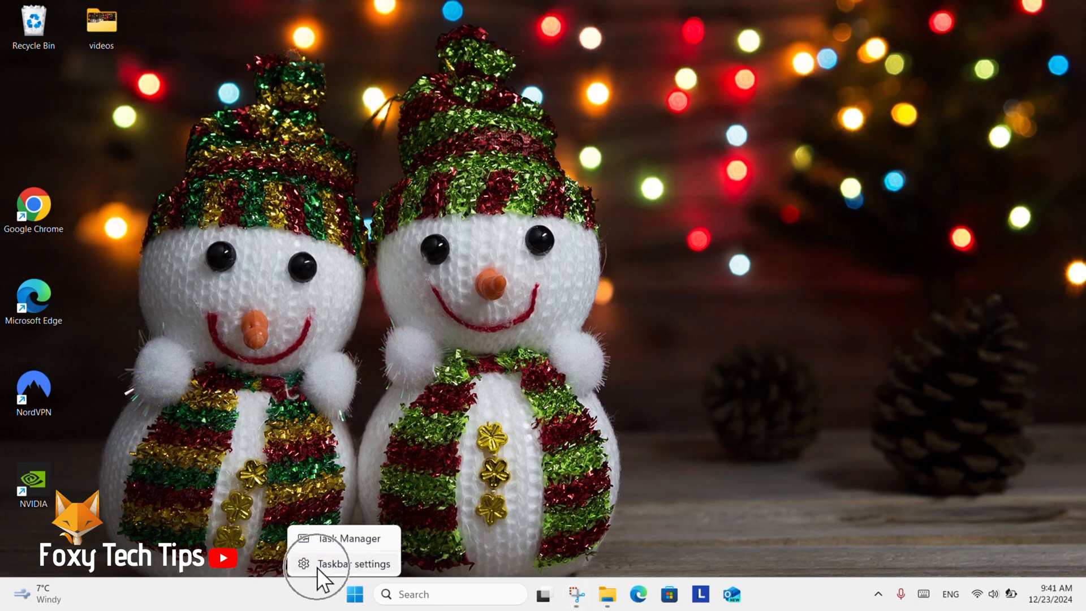
left_click(340, 563)
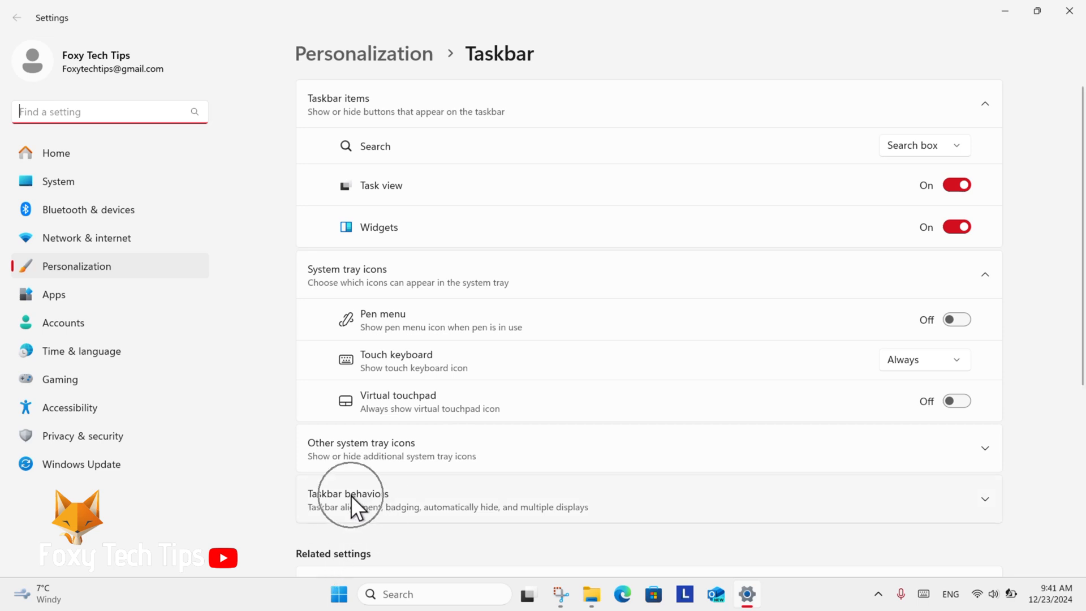
Under Taskbar behaviors, set Taskbar alignment to Left.
left_click(349, 498)
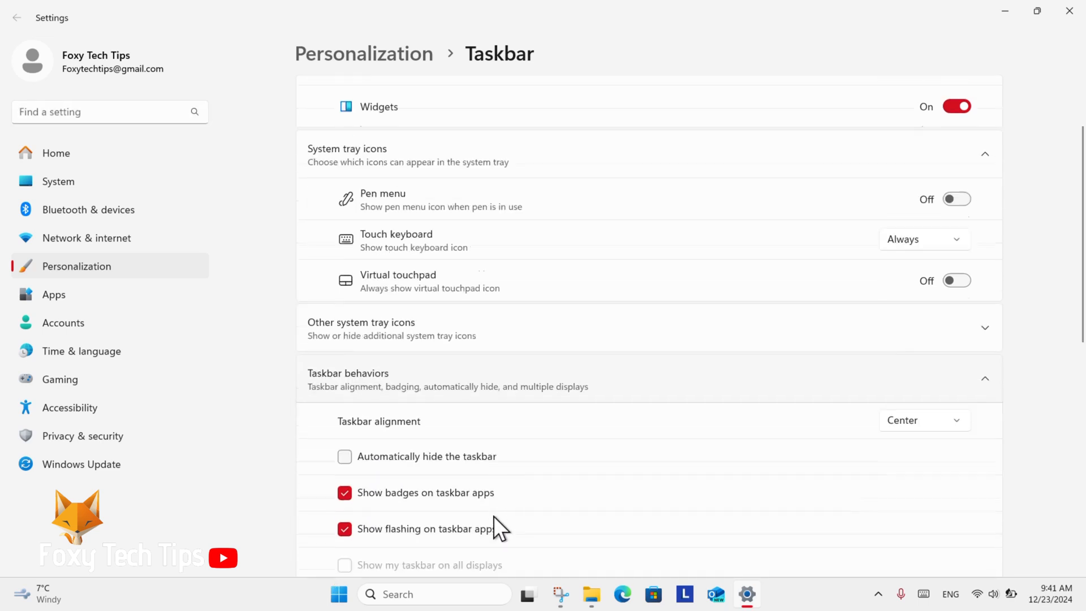
scroll("down", 3)
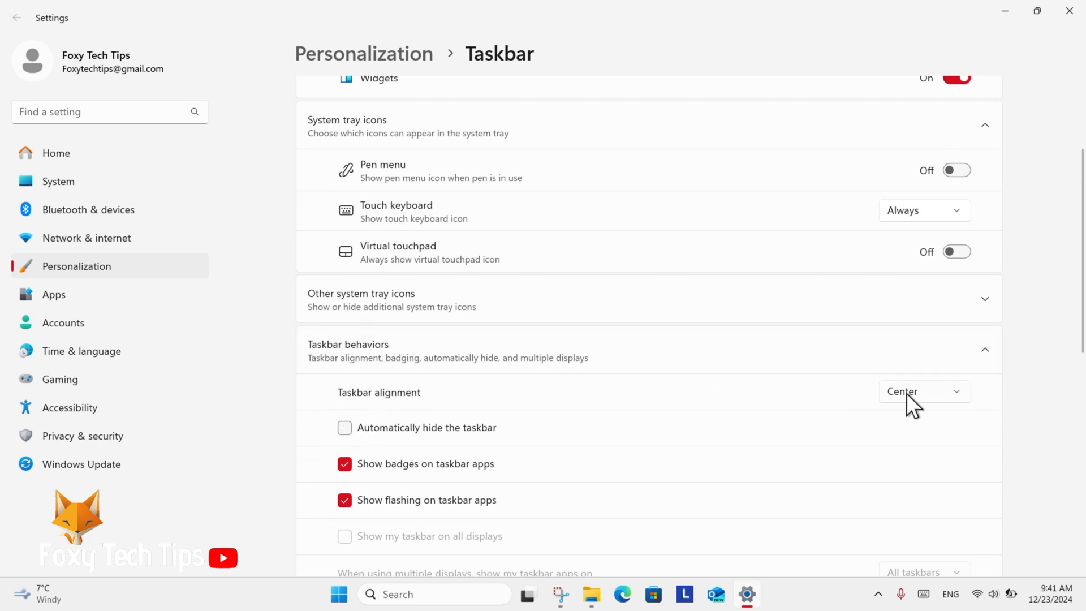
left_click(923, 392)
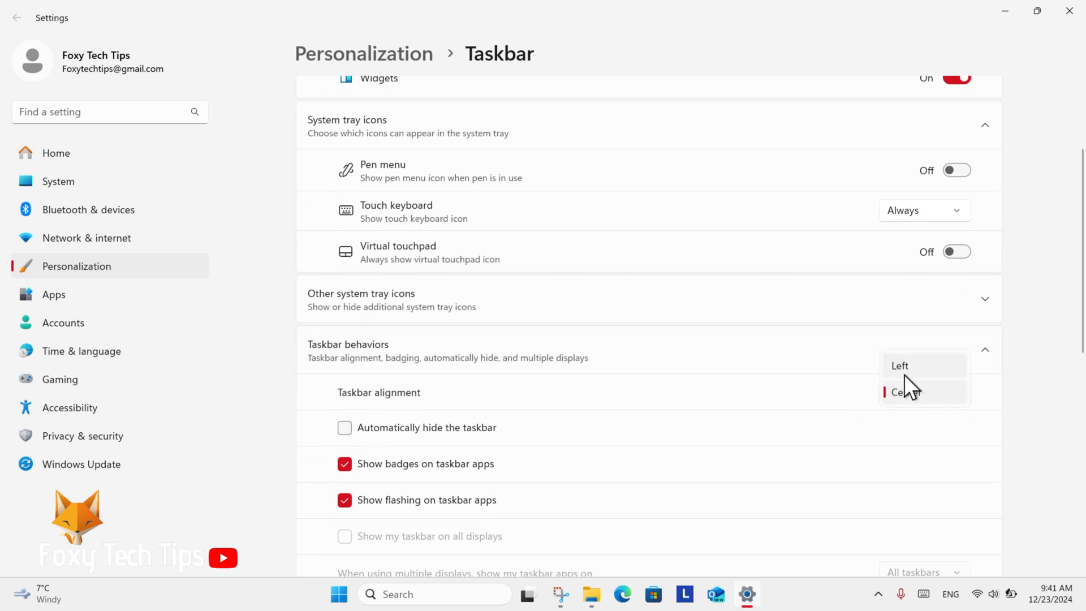
left_click(900, 365)
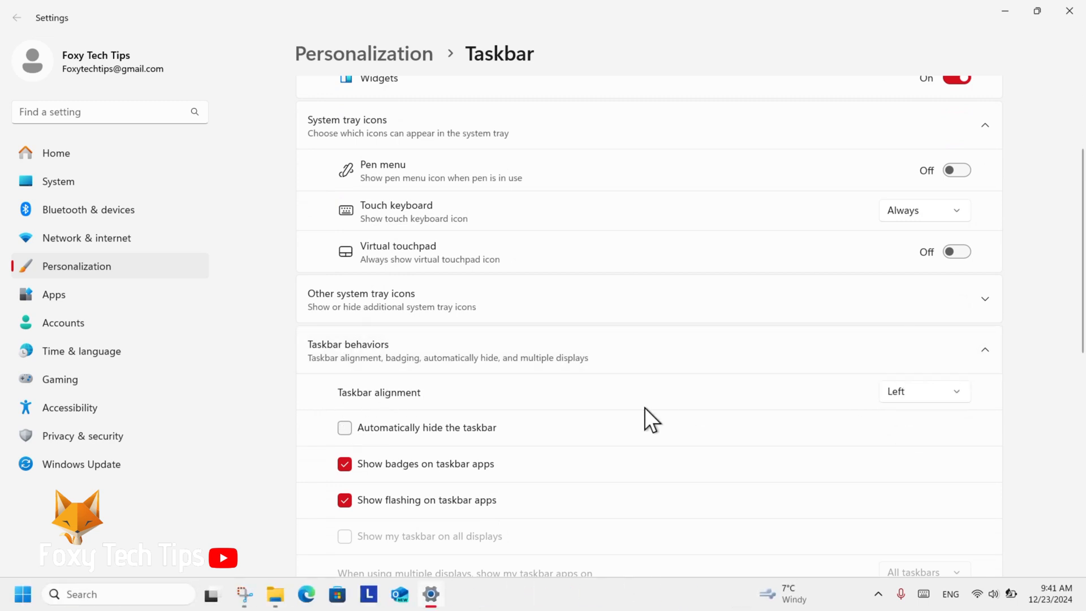
mouse_move(658, 439)
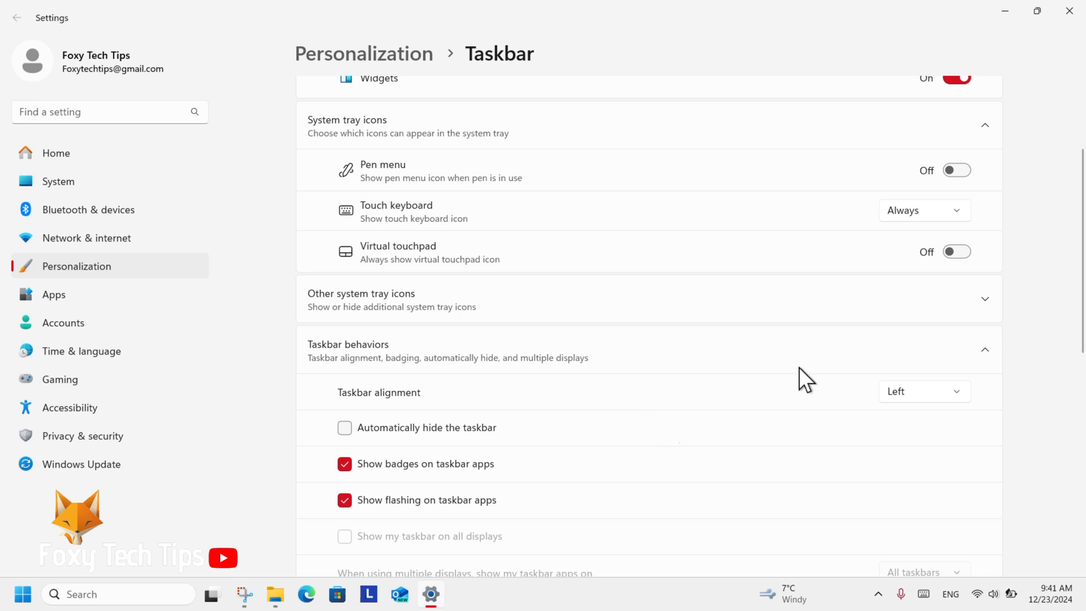
mouse_move(829, 359)
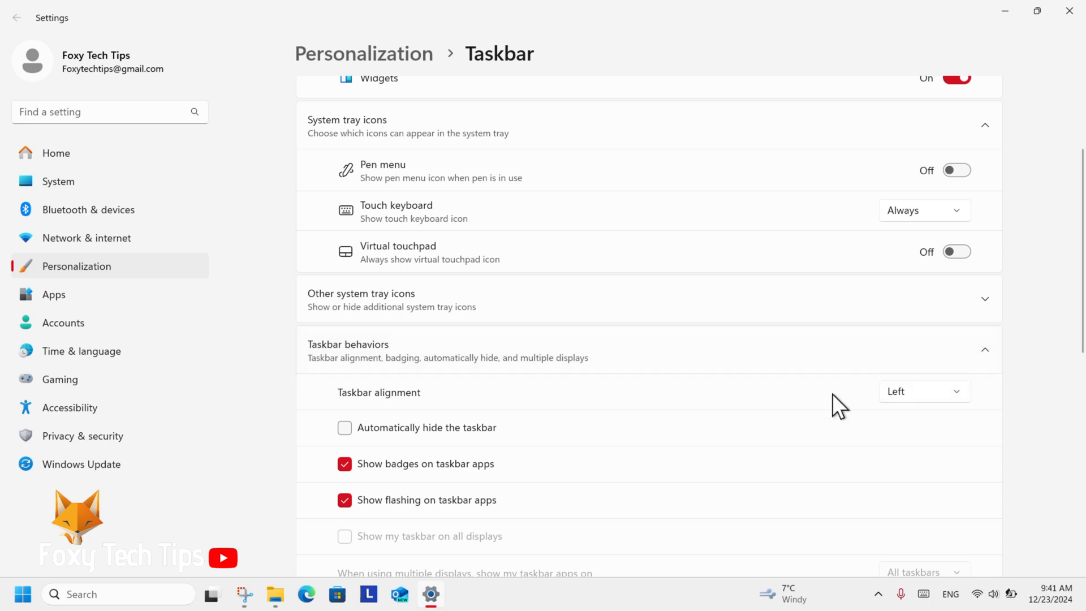
Set Taskbar alignment back to Center.
left_click(924, 390)
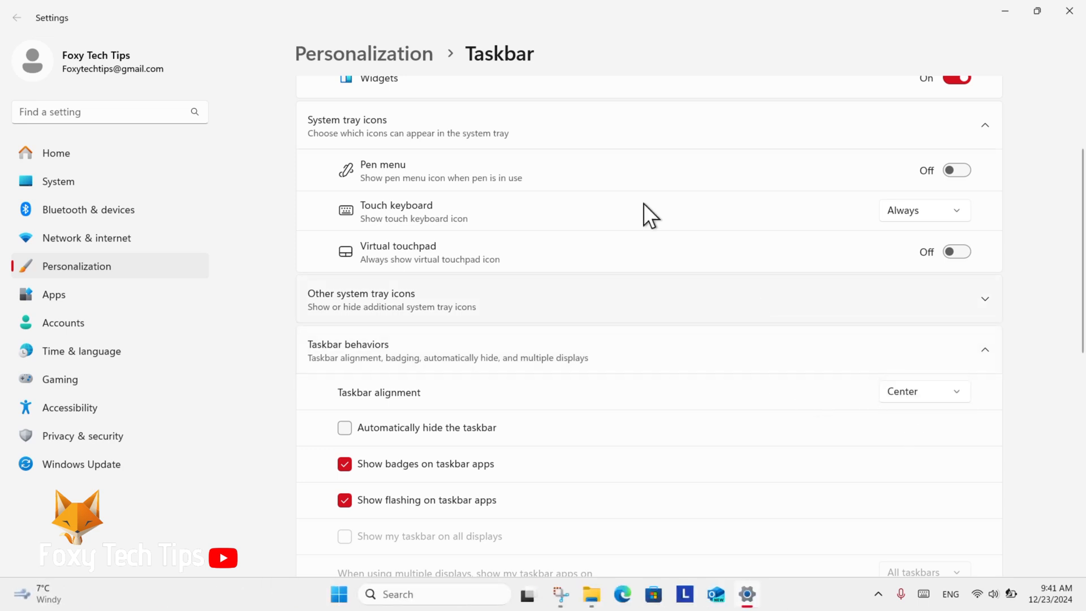